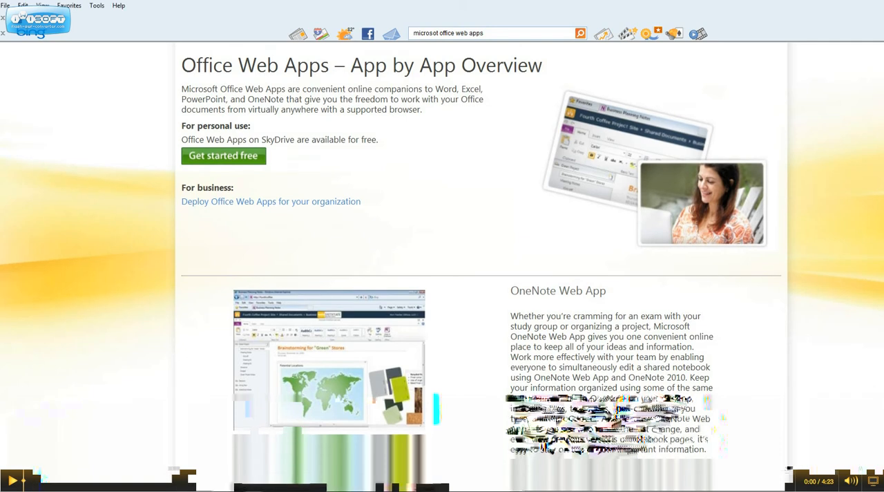
Start the free Office Web Apps and submit the prefilled Windows Live ID and password
scroll("down", 3)
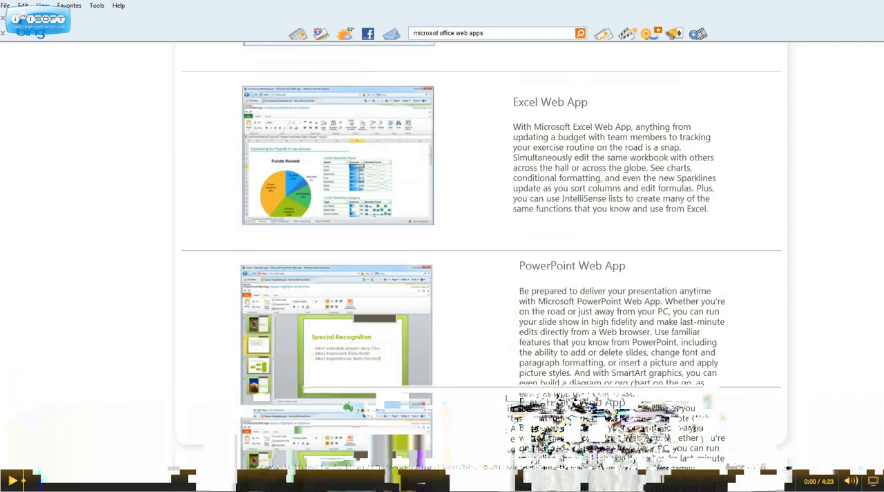
scroll("up", 3)
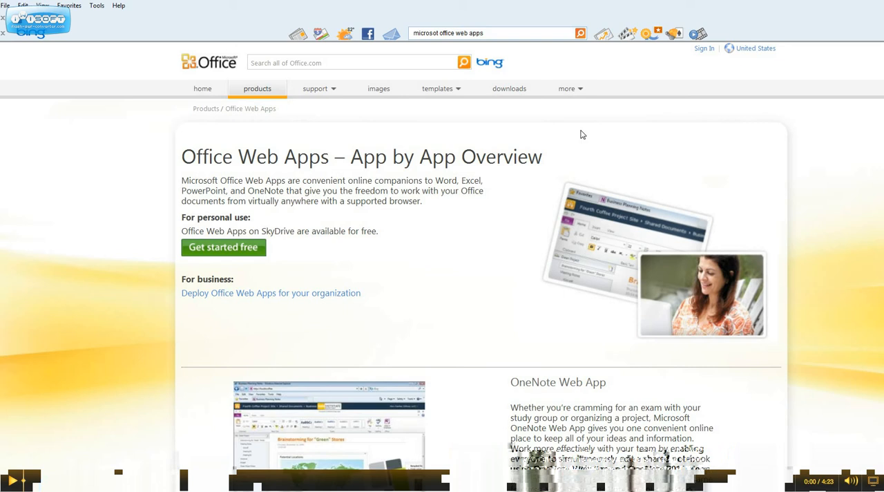
mouse_move(229, 228)
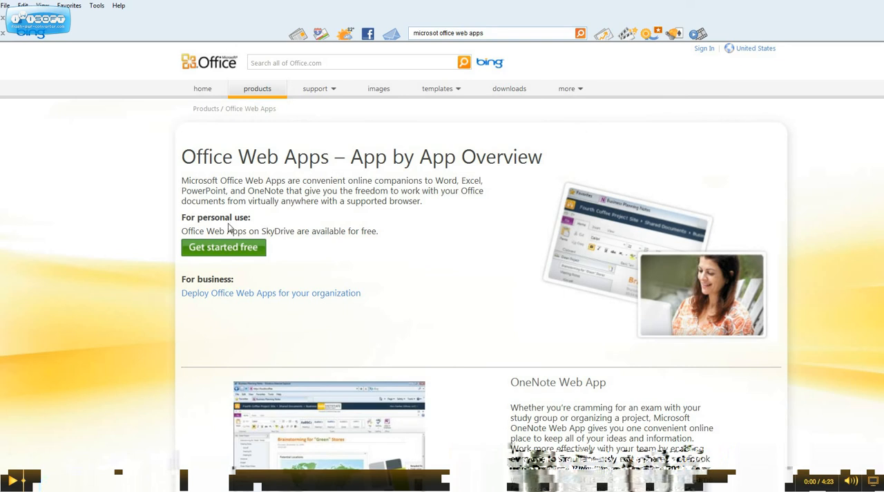
mouse_move(232, 248)
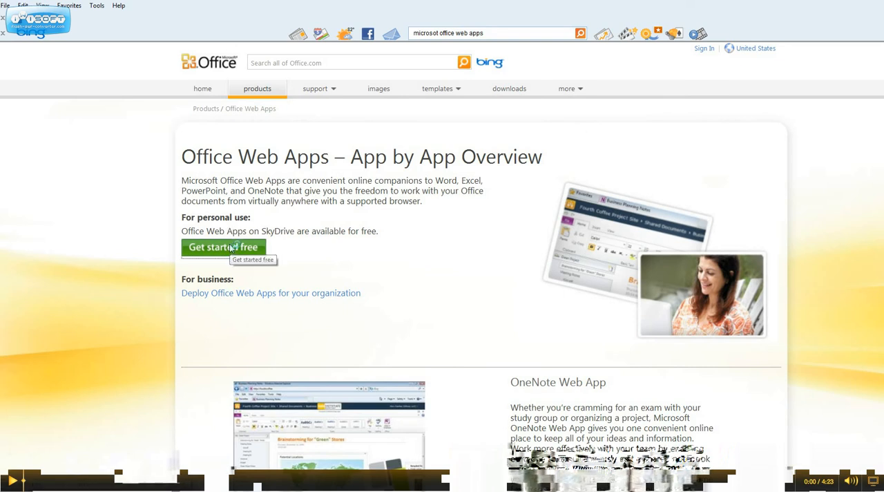
left_click(222, 245)
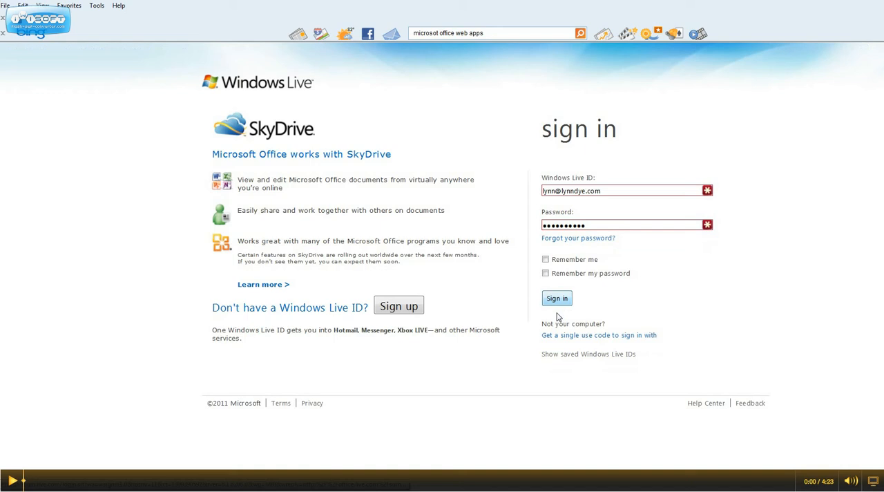
left_click(557, 298)
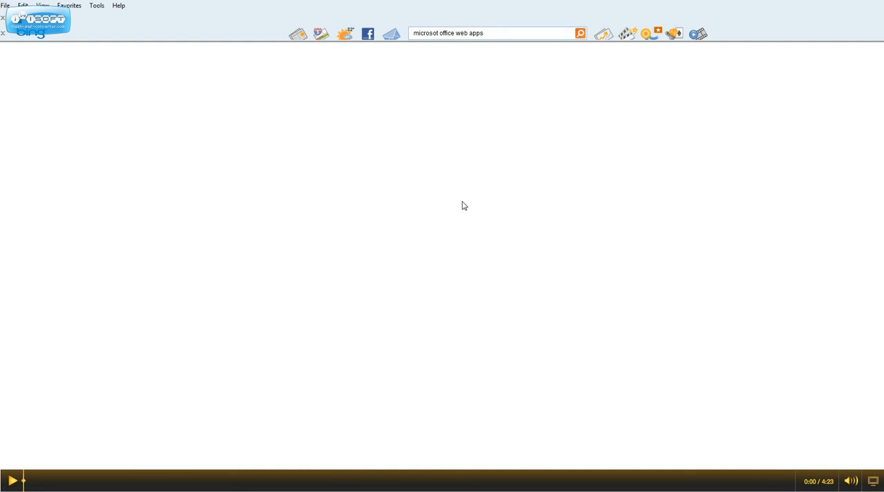
mouse_move(425, 199)
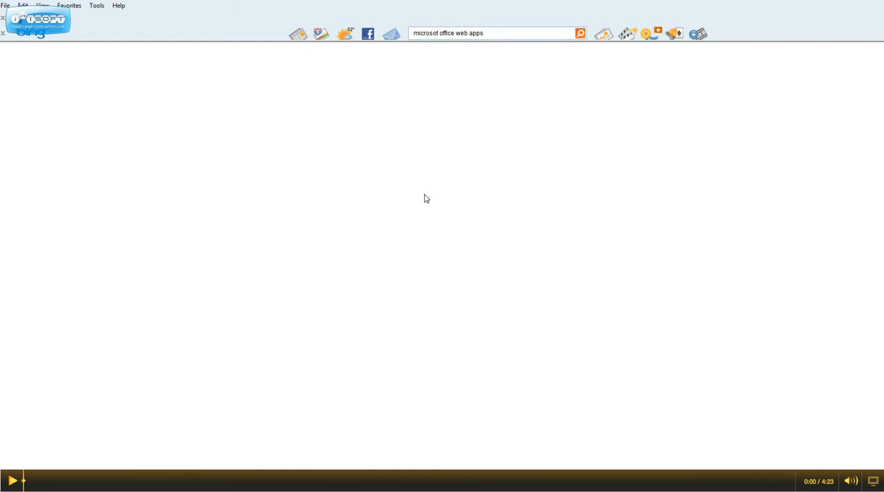
Wait for the SkyDrive Office home page listing recent documents to load
left_click(580, 32)
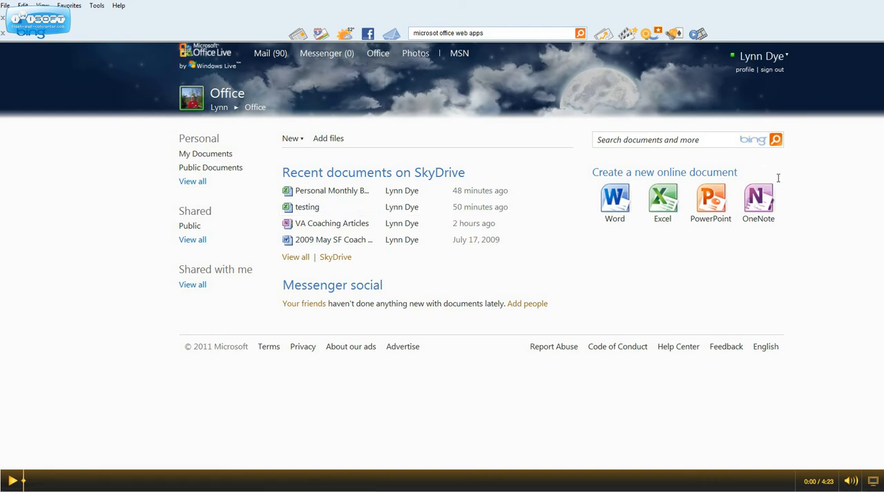
mouse_move(596, 229)
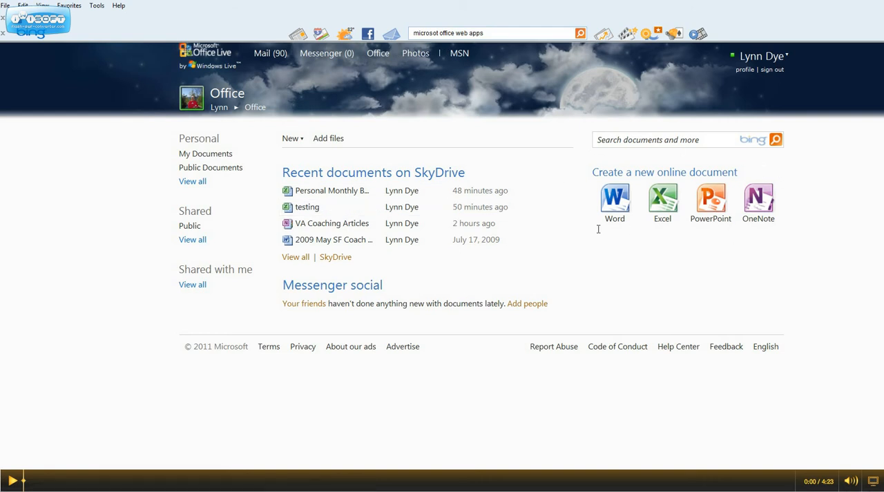
mouse_move(591, 190)
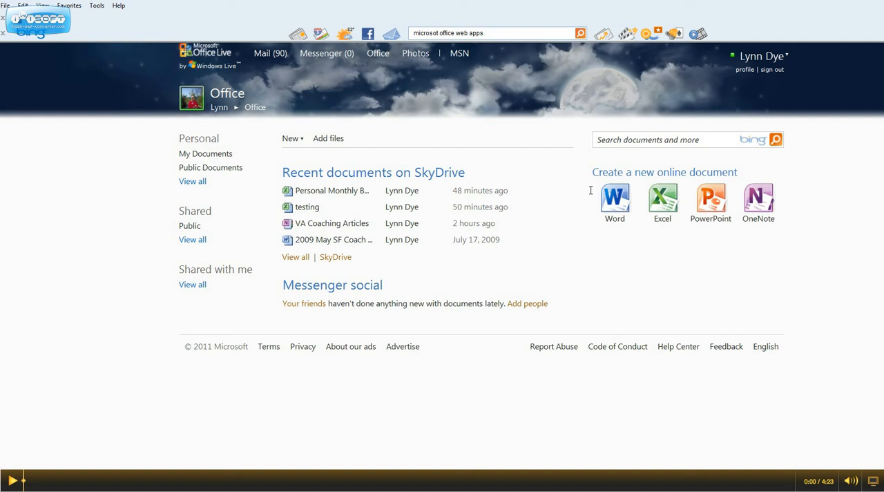
mouse_move(367, 203)
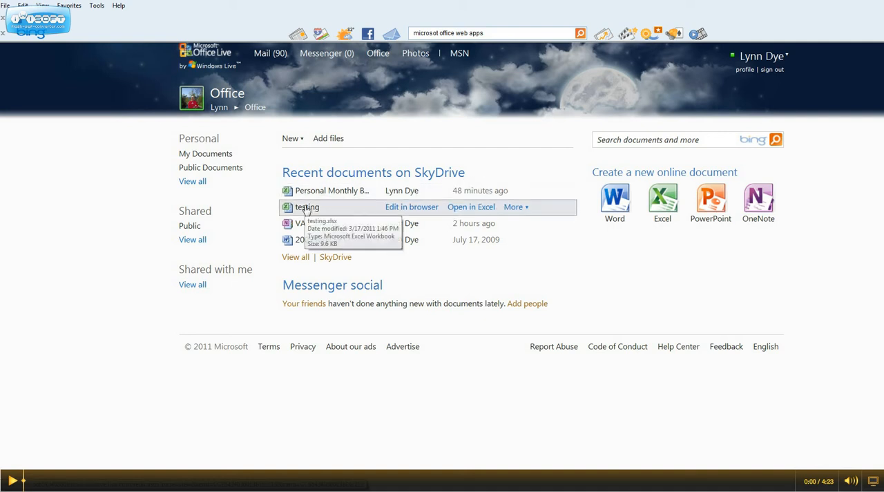
mouse_move(412, 210)
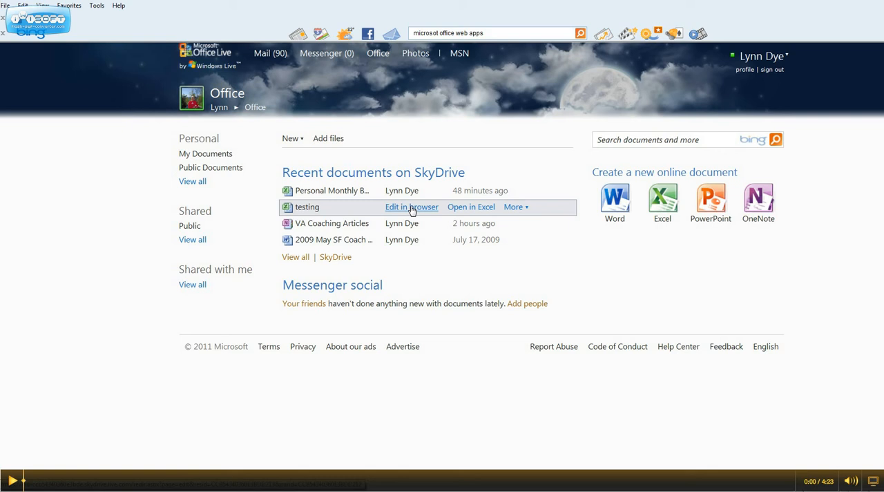
Edit 'testing' in the browser, fill columns A–F Dark Blue, revert to No Fill, and return to SkyDrive
left_click(412, 207)
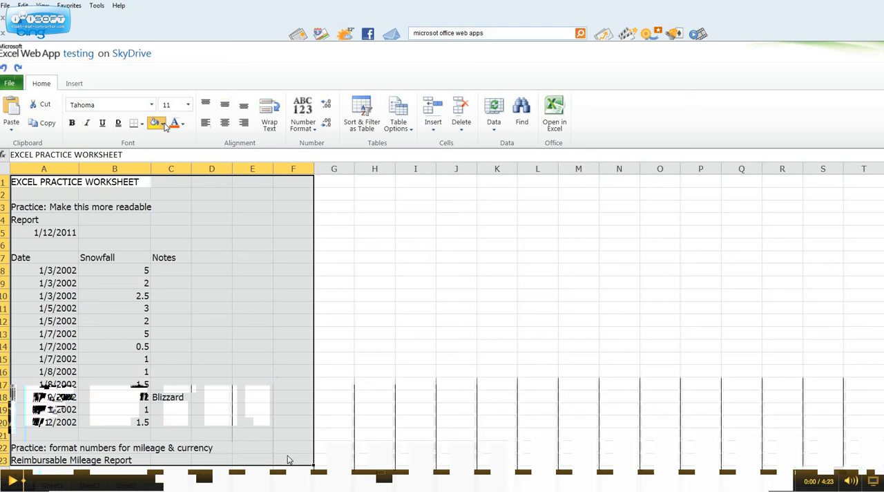
left_click(151, 123)
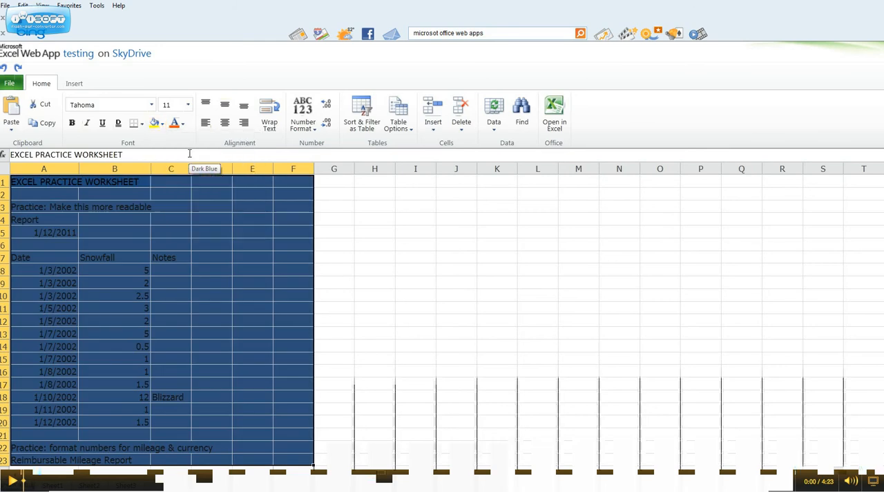
left_click(163, 123)
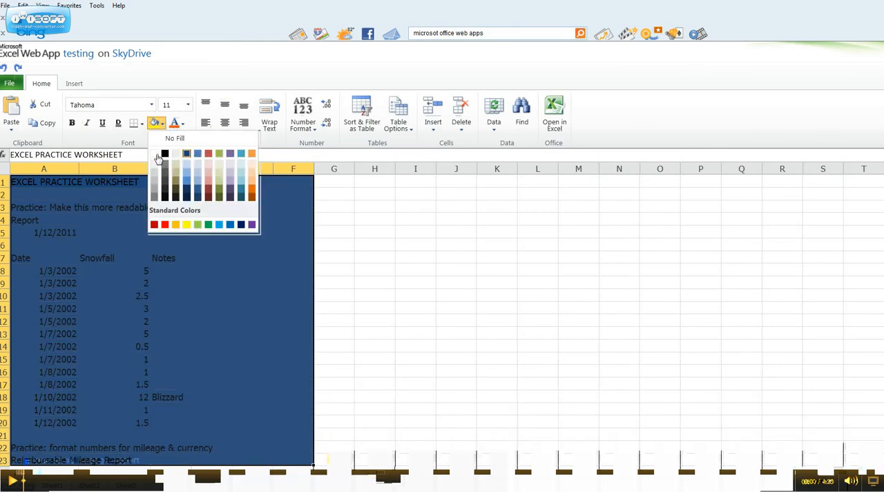
left_click(174, 139)
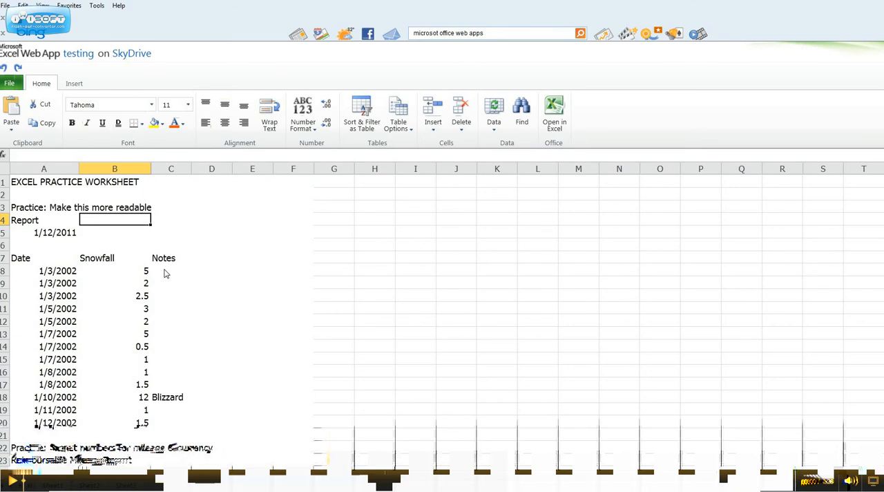
mouse_move(199, 272)
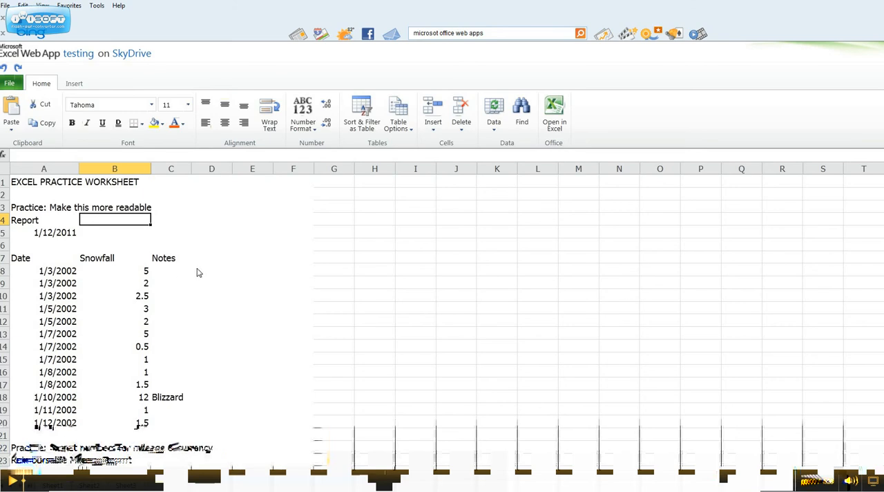
mouse_move(553, 111)
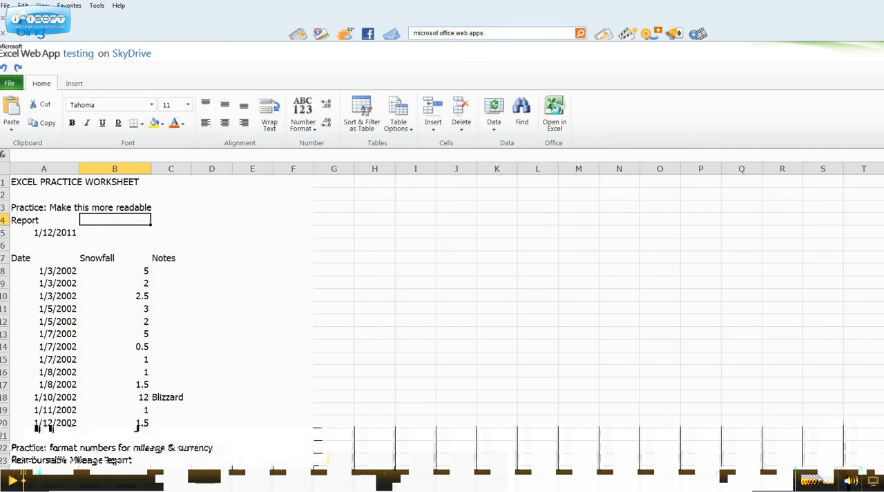
left_click(552, 111)
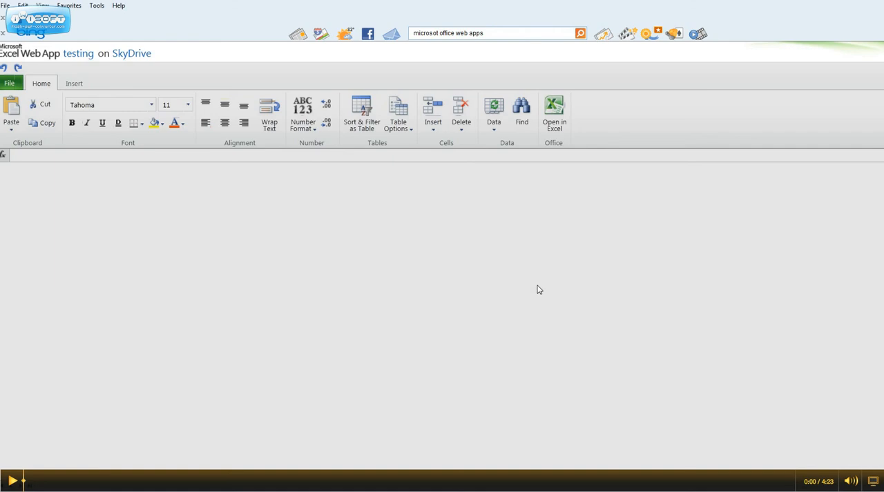
mouse_move(538, 285)
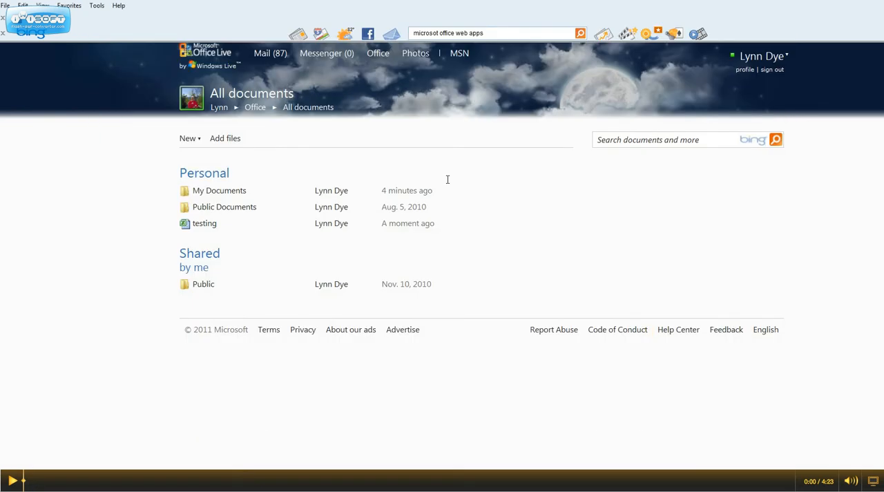
mouse_move(264, 229)
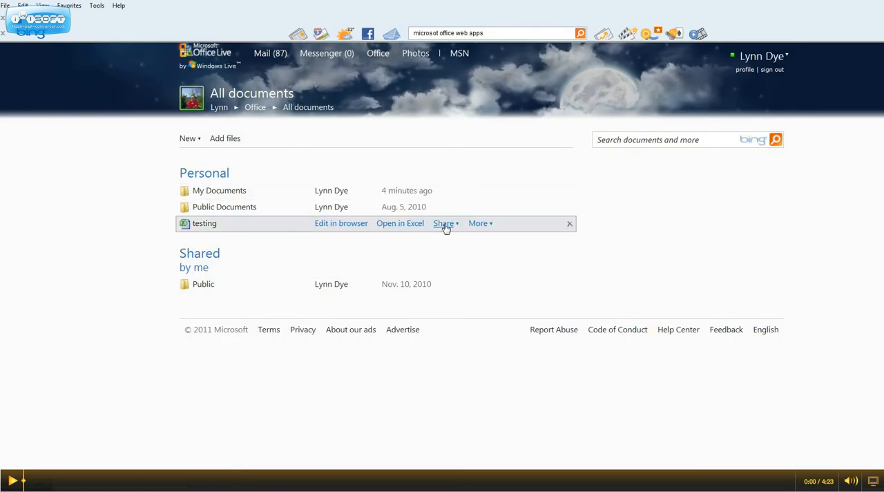
Choose Share > Send a link for the testing workbook
left_click(444, 223)
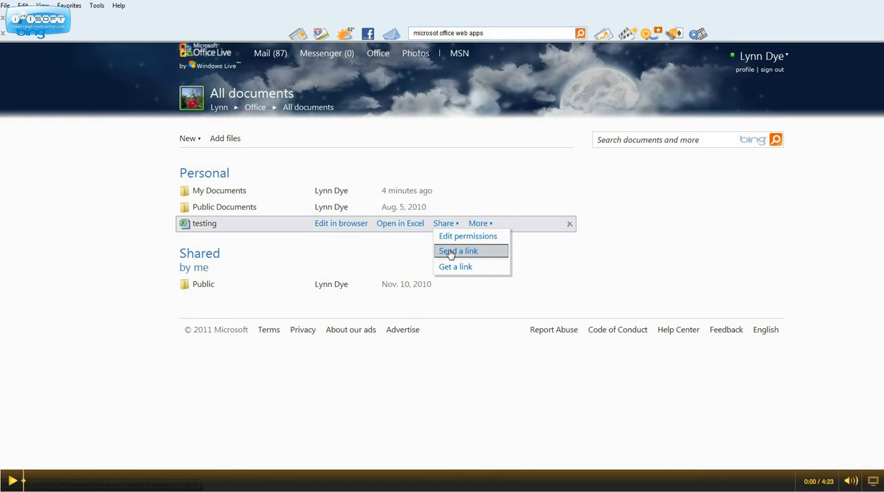
left_click(457, 251)
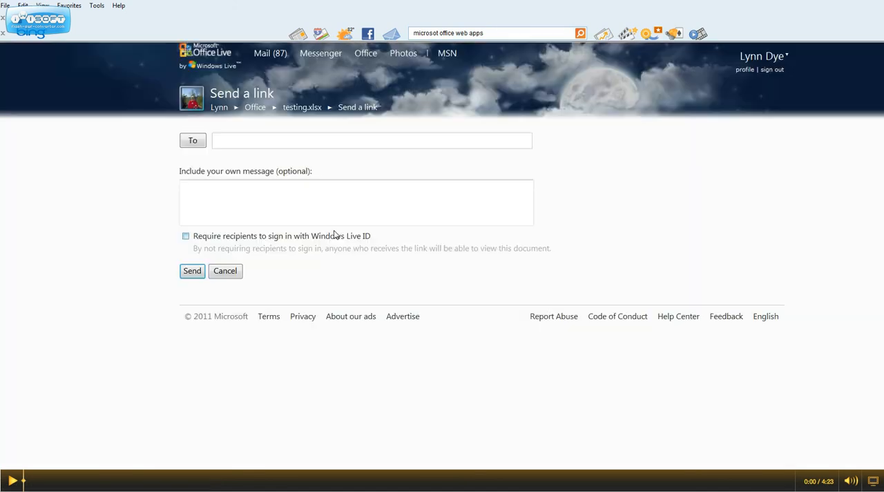
left_click(371, 141)
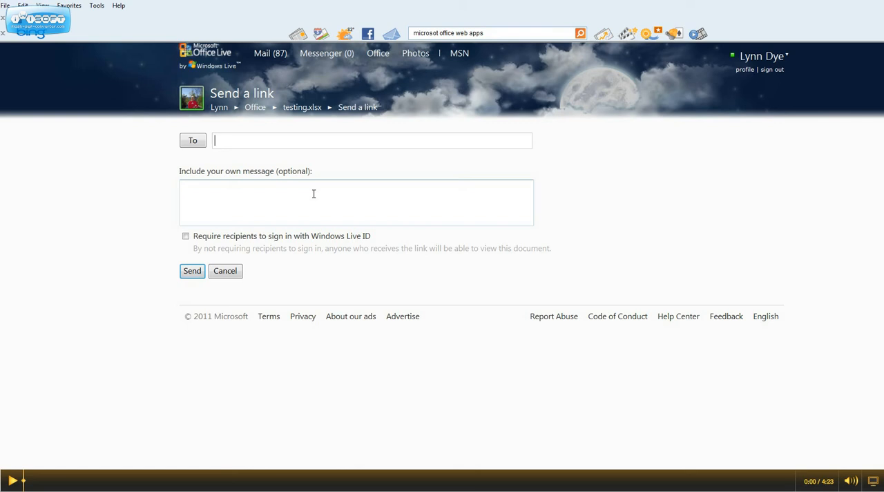
mouse_move(260, 140)
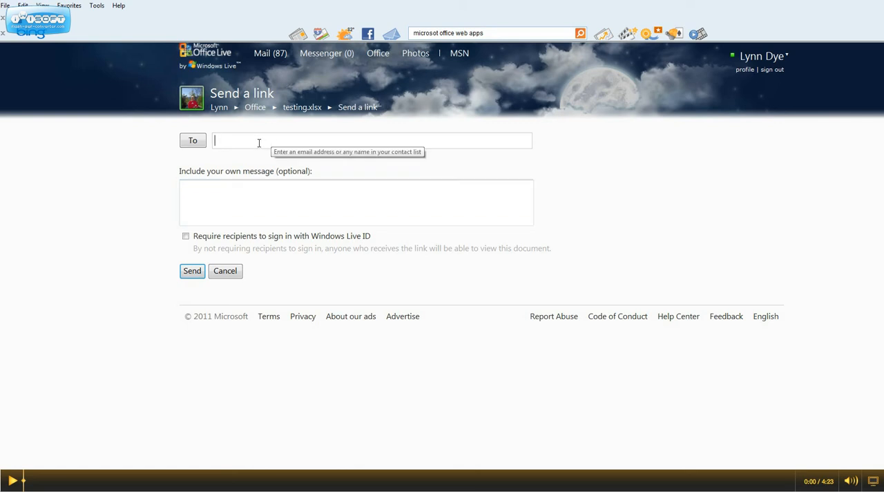
mouse_move(282, 140)
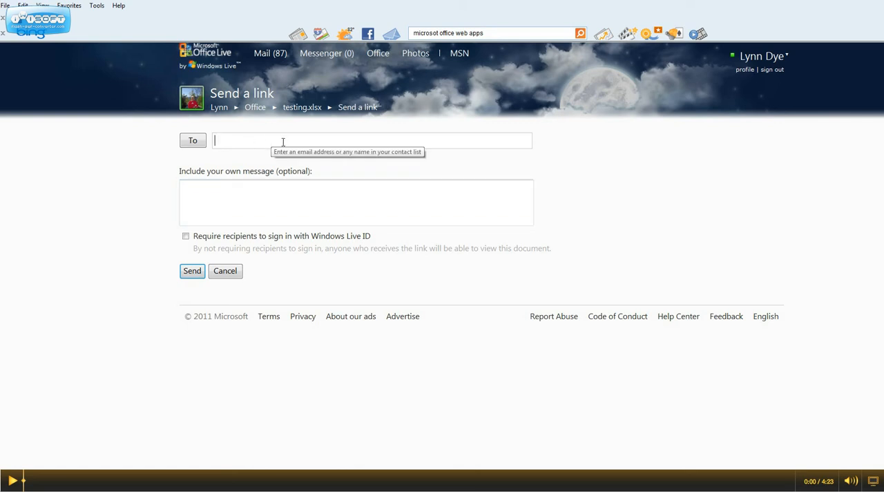
mouse_move(273, 141)
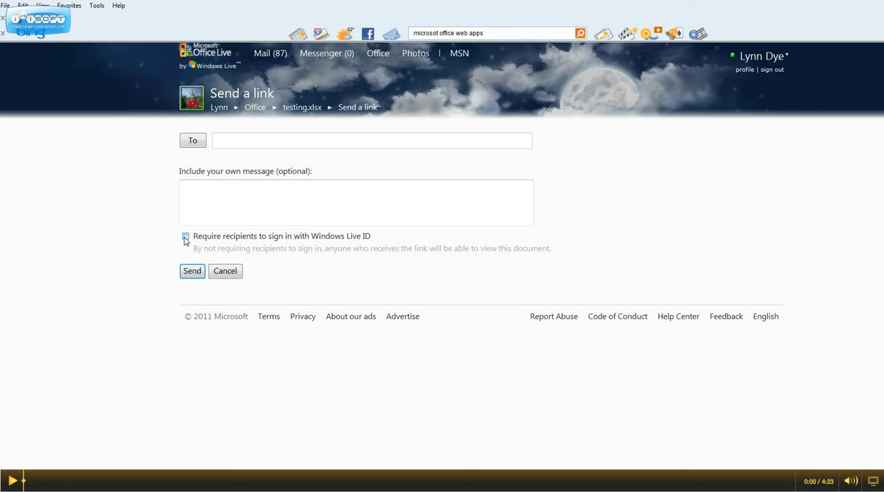
left_click(372, 140)
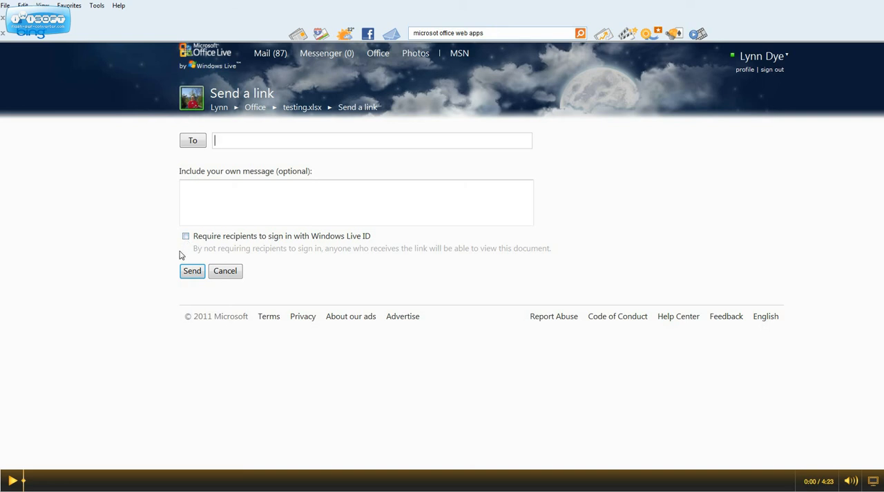
mouse_move(219, 279)
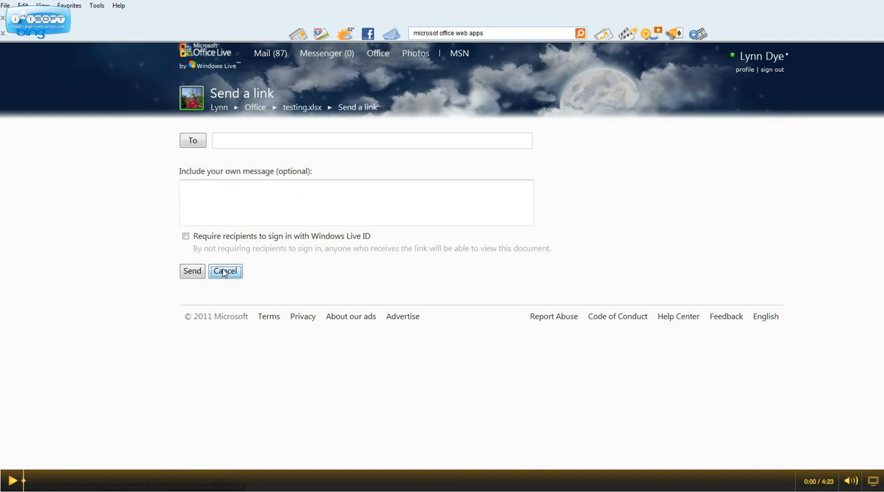
Cancel the send-a-link form, download testing via More > Download, and open the downloaded file
left_click(225, 271)
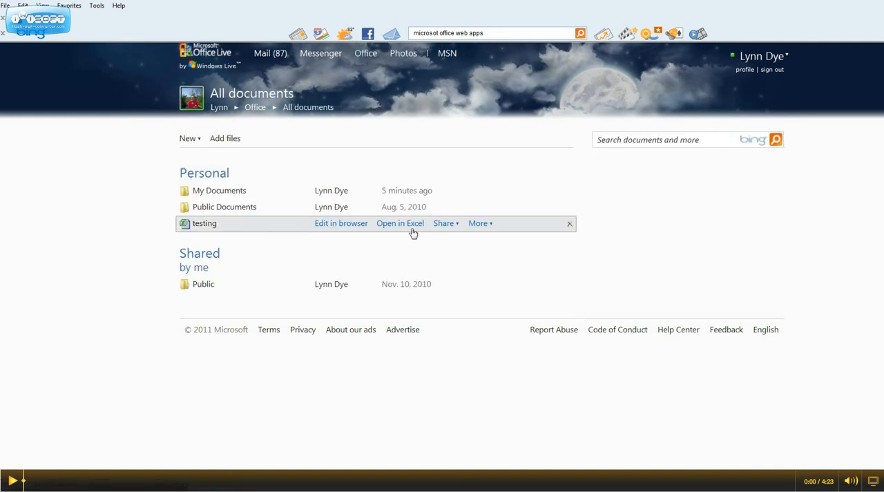
left_click(478, 224)
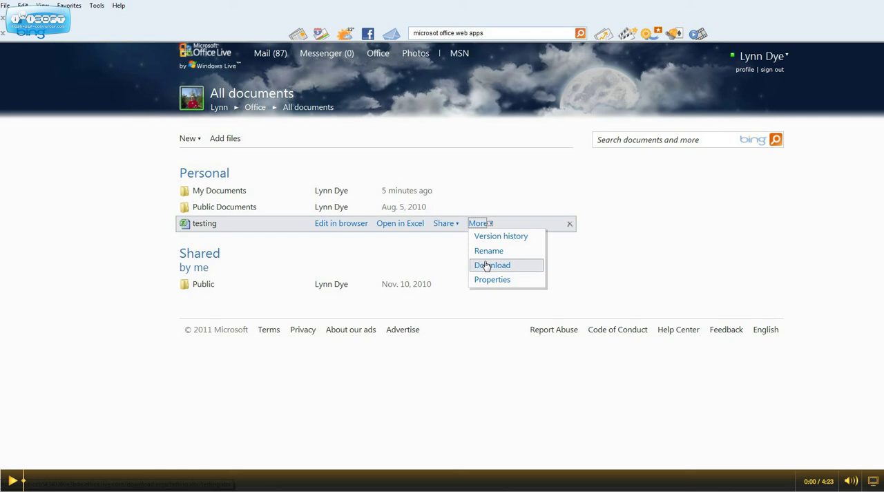
left_click(492, 264)
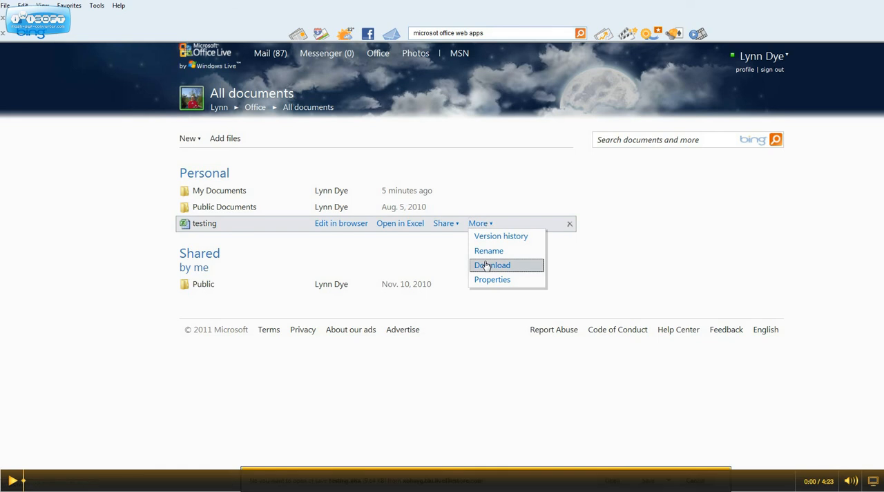
left_click(492, 264)
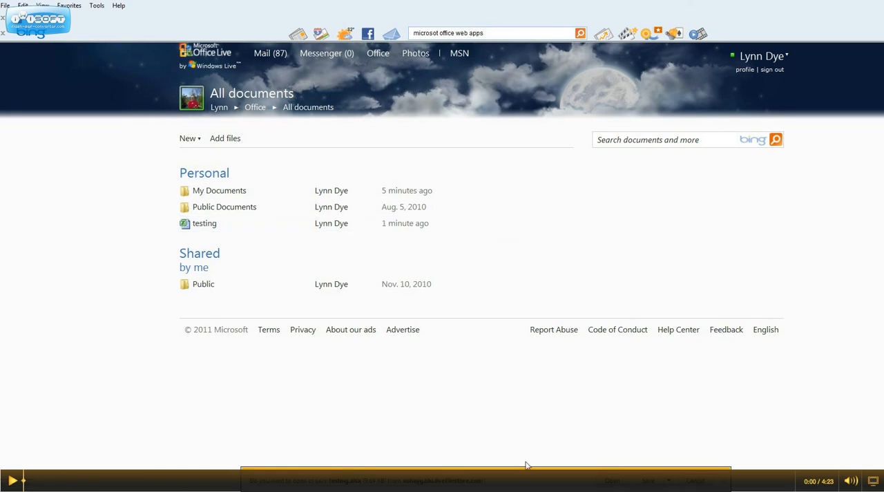
mouse_move(505, 461)
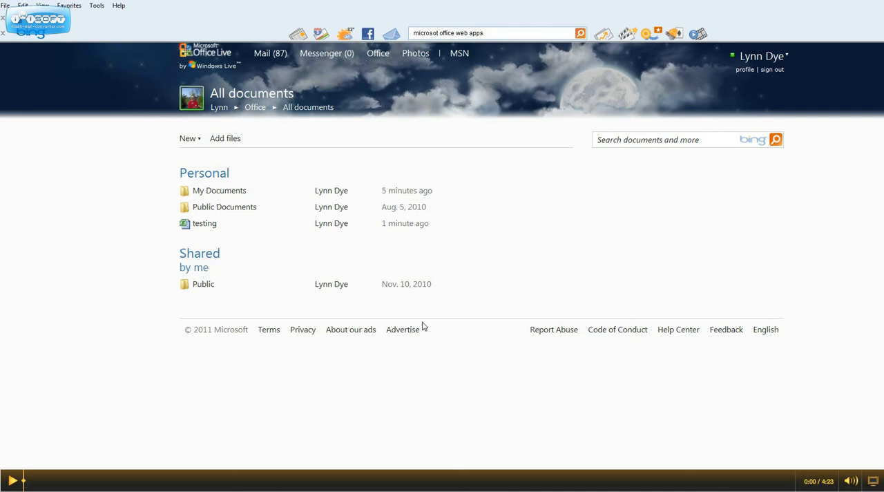
mouse_move(424, 325)
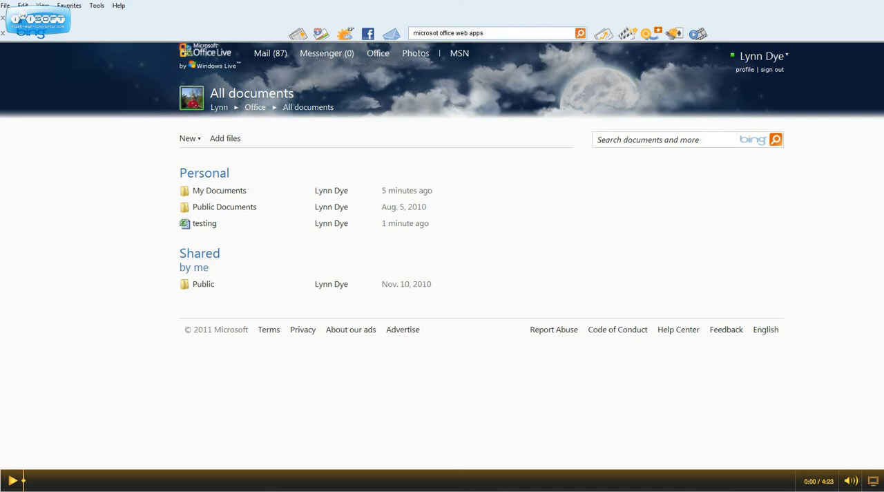
mouse_move(491, 240)
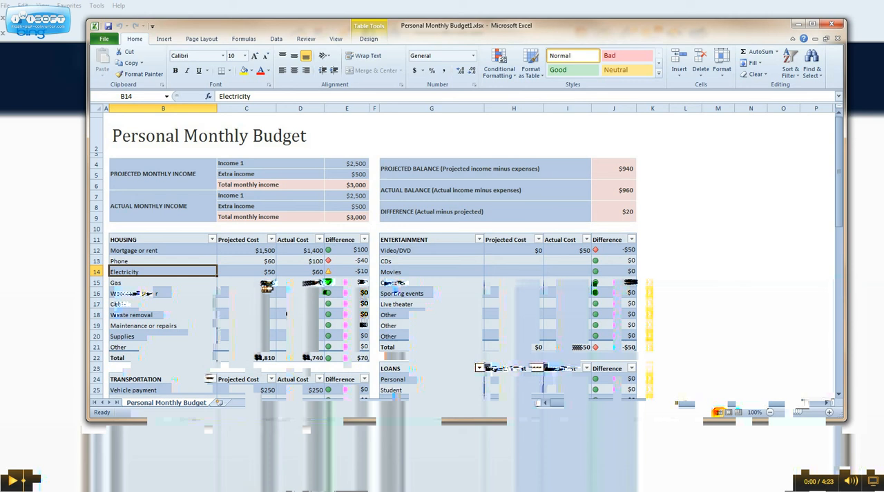
Go to File > Save & Send > Save to Web to list the SkyDrive personal folders
left_click(107, 37)
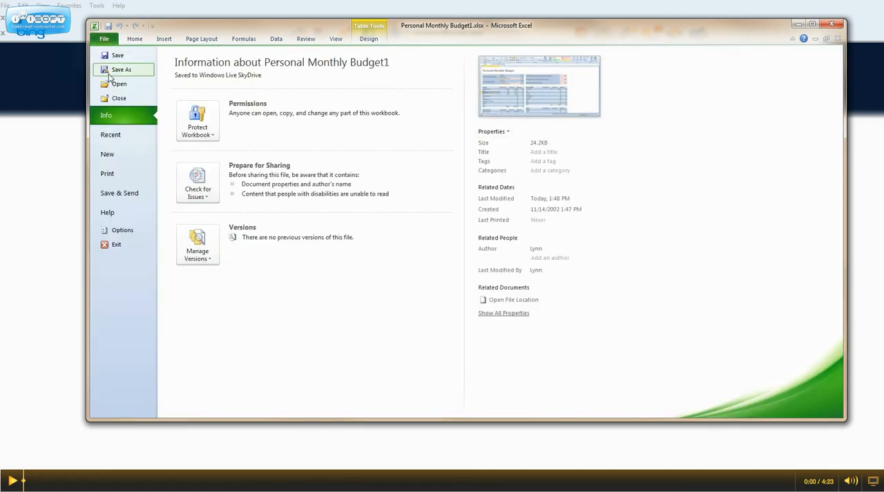
left_click(107, 38)
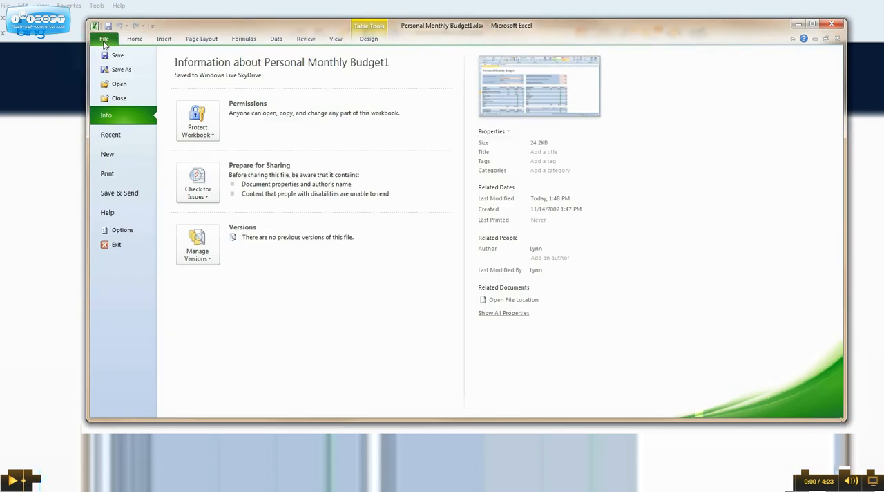
left_click(119, 193)
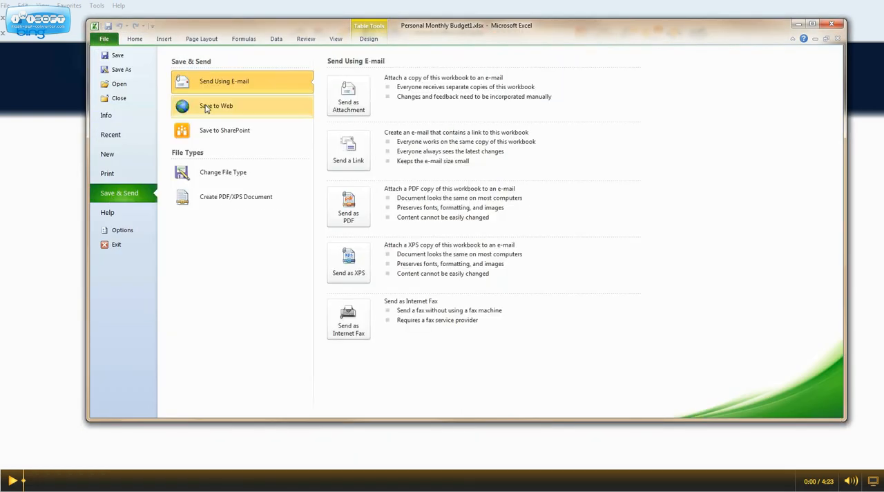
left_click(216, 105)
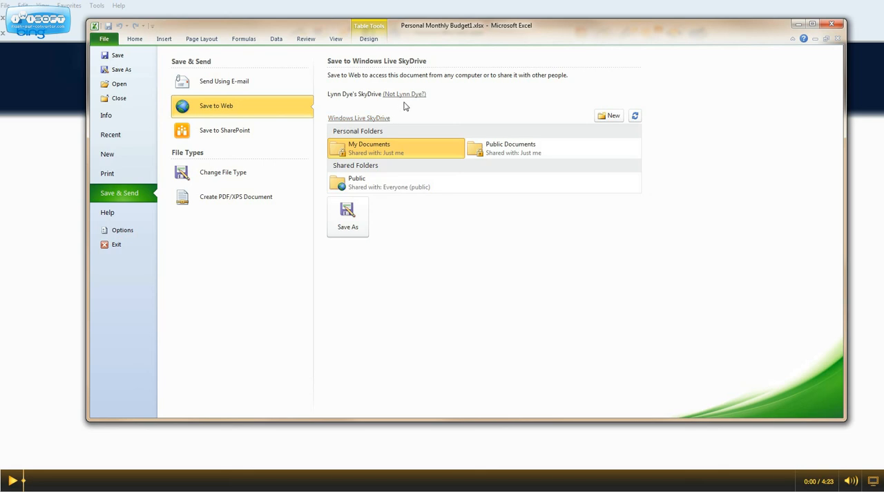
mouse_move(402, 104)
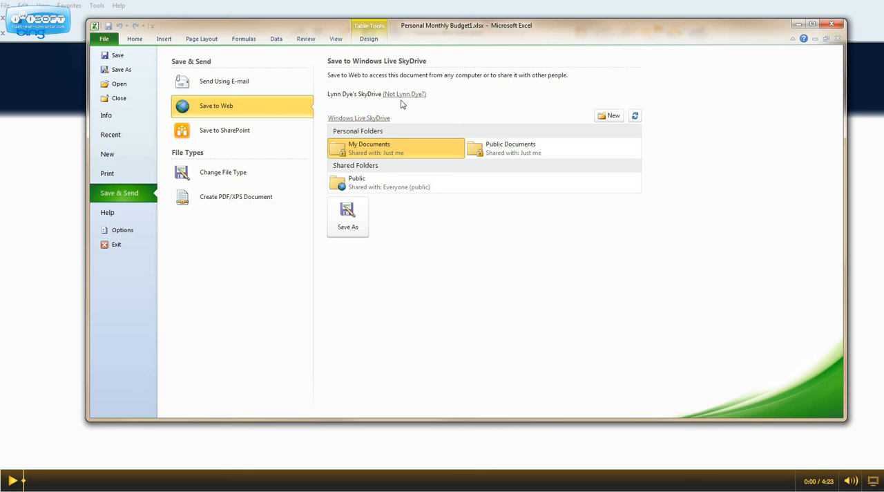
mouse_move(481, 149)
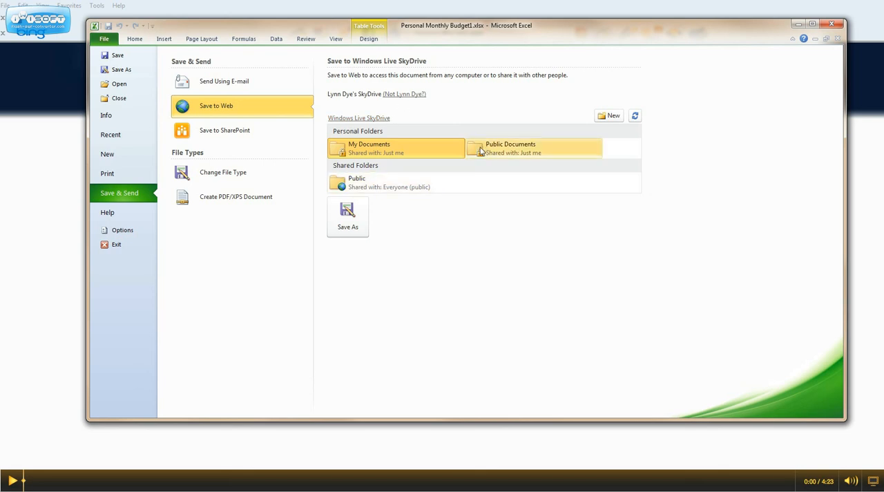
mouse_move(352, 193)
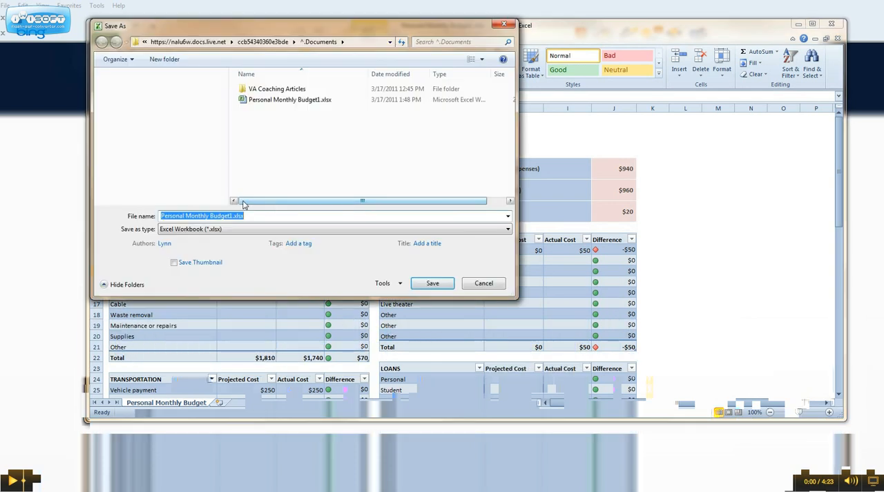
Save Personal Monthly Budget1 with its existing name and type into SkyDrive My Documents
left_click(432, 283)
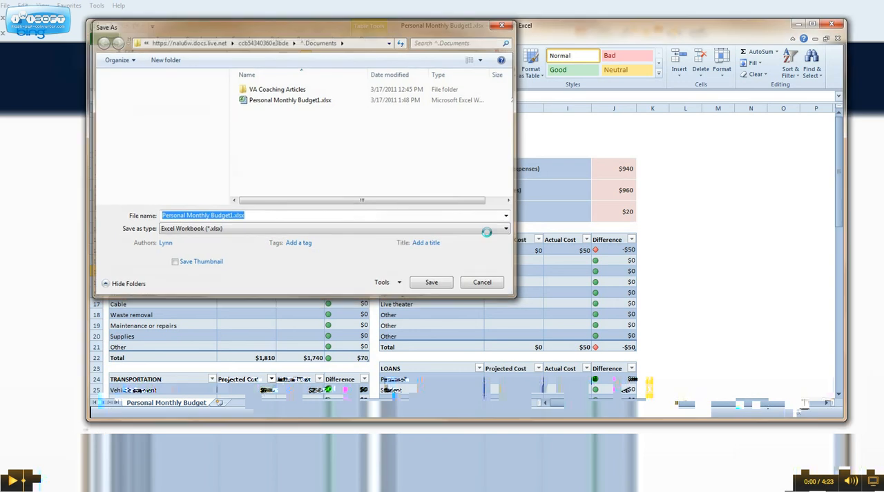
left_click(431, 281)
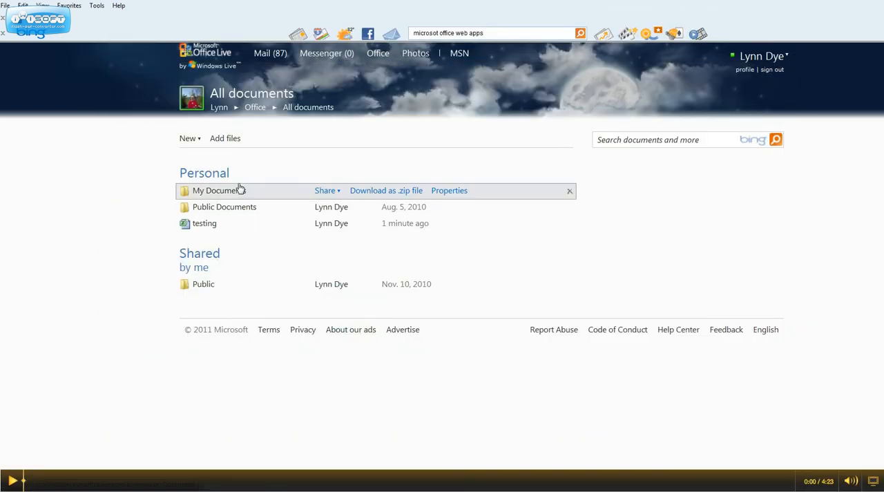
mouse_move(221, 190)
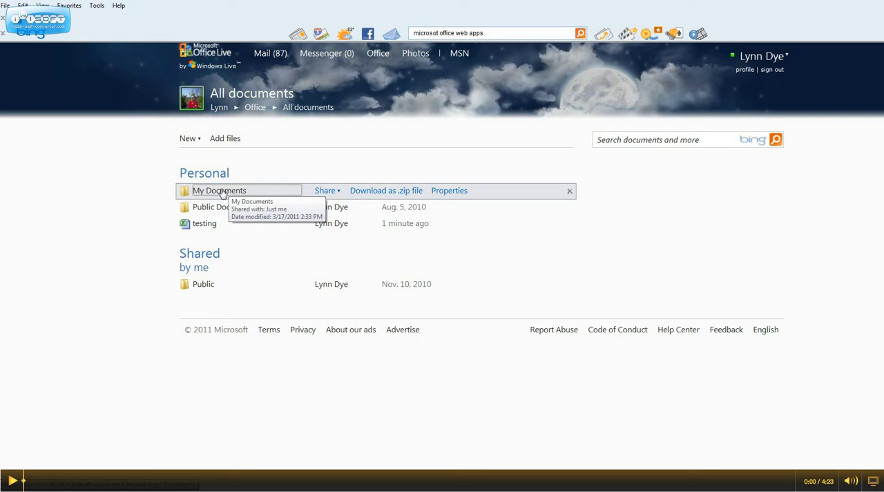
Open My Documents to see Personal Monthly Budget1 listed as added a moment ago
left_click(219, 191)
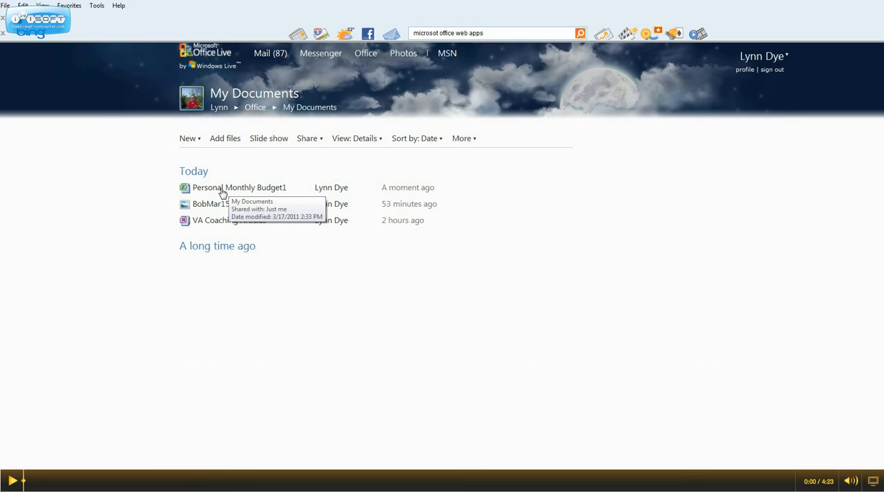
left_click(240, 188)
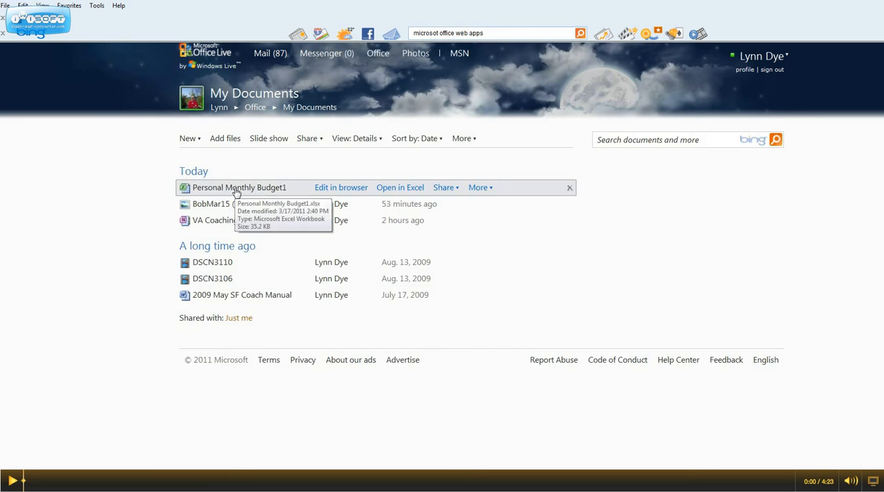
mouse_move(238, 190)
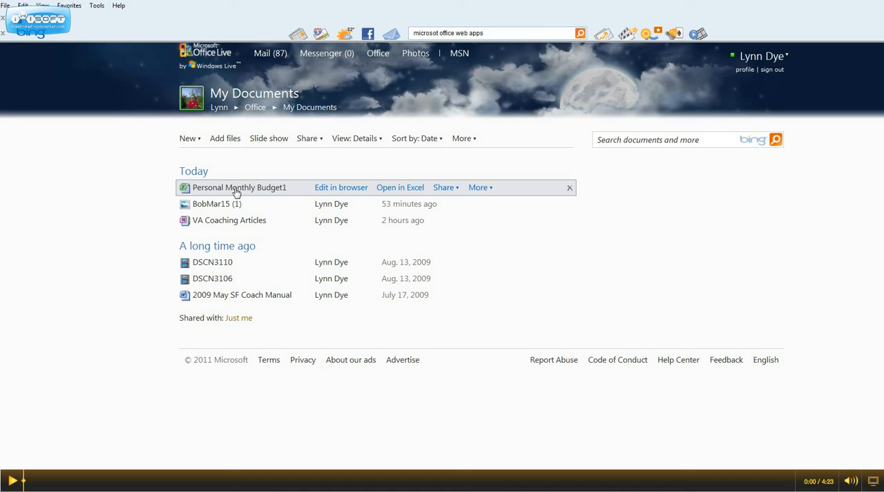